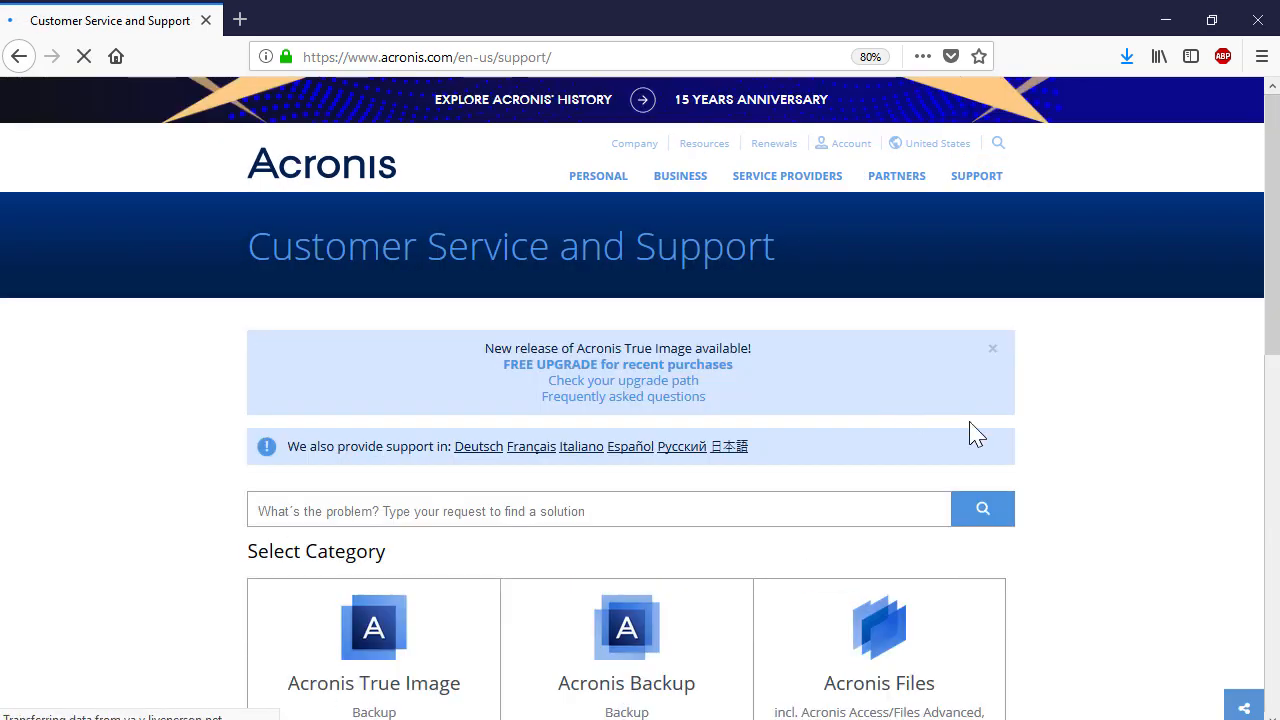
Reach the Contact Support page from the bottom link row of the support overview.
scroll("down", 3)
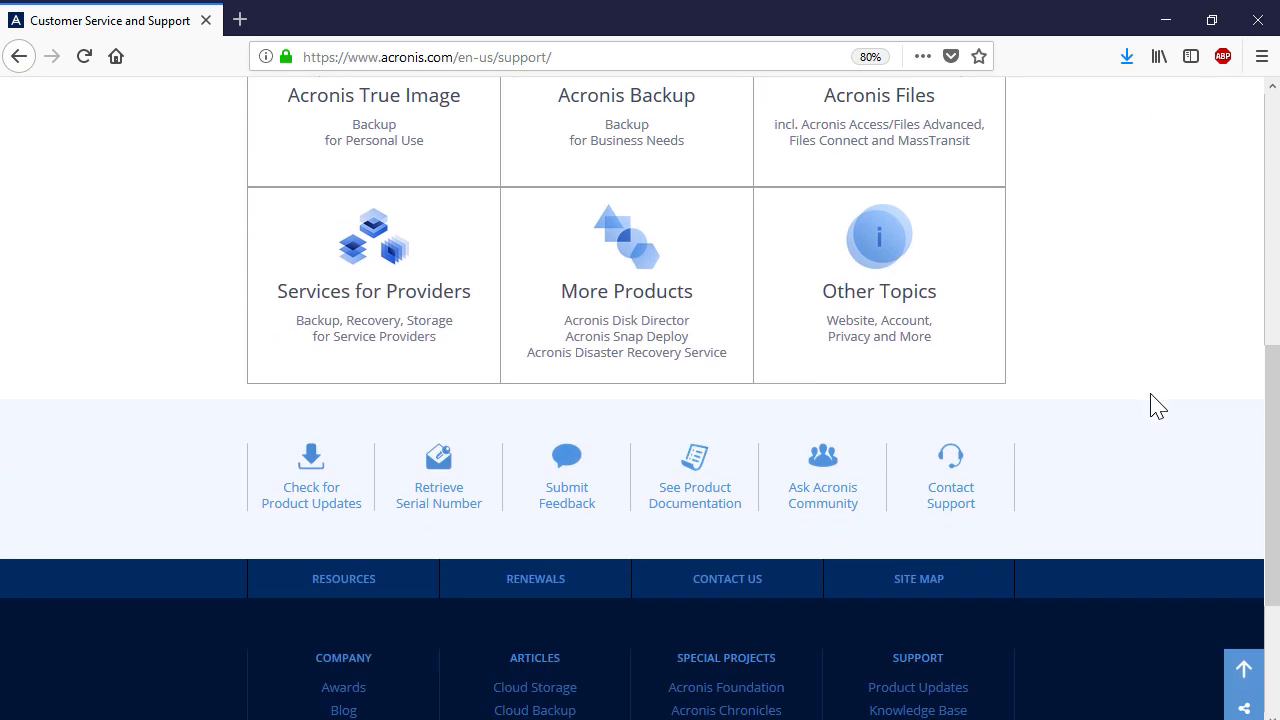
left_click(950, 478)
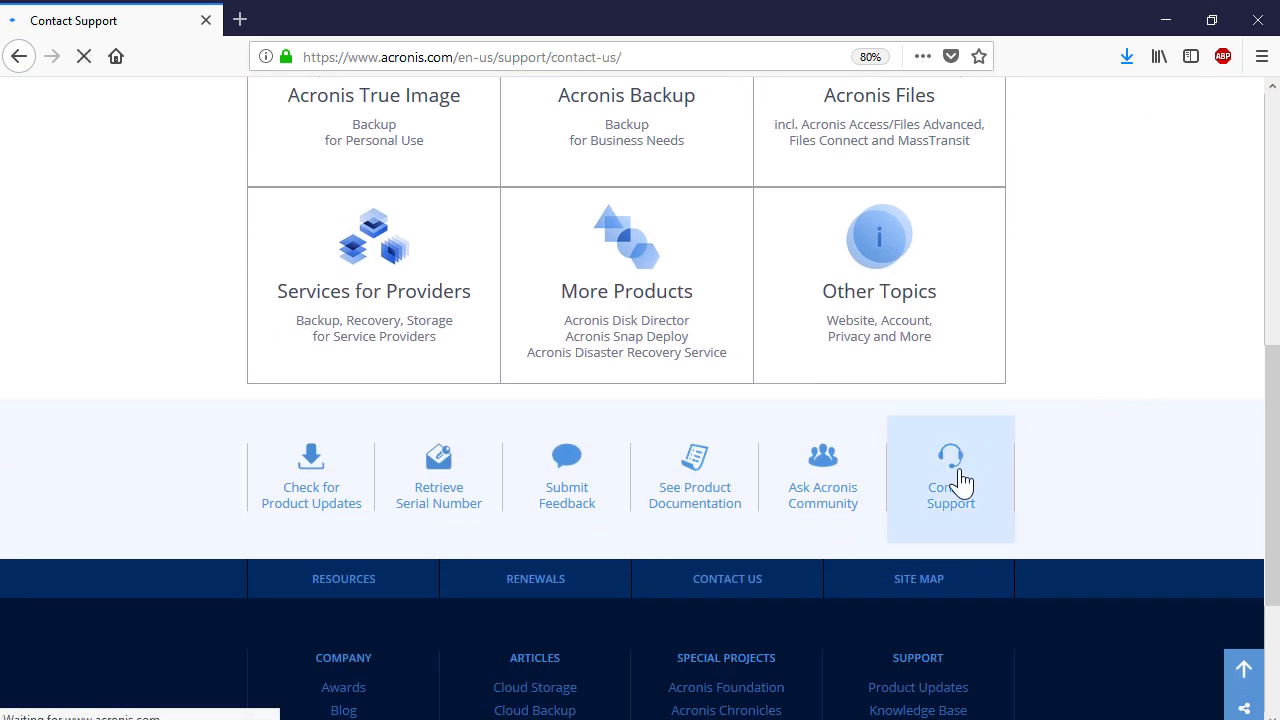
left_click(949, 478)
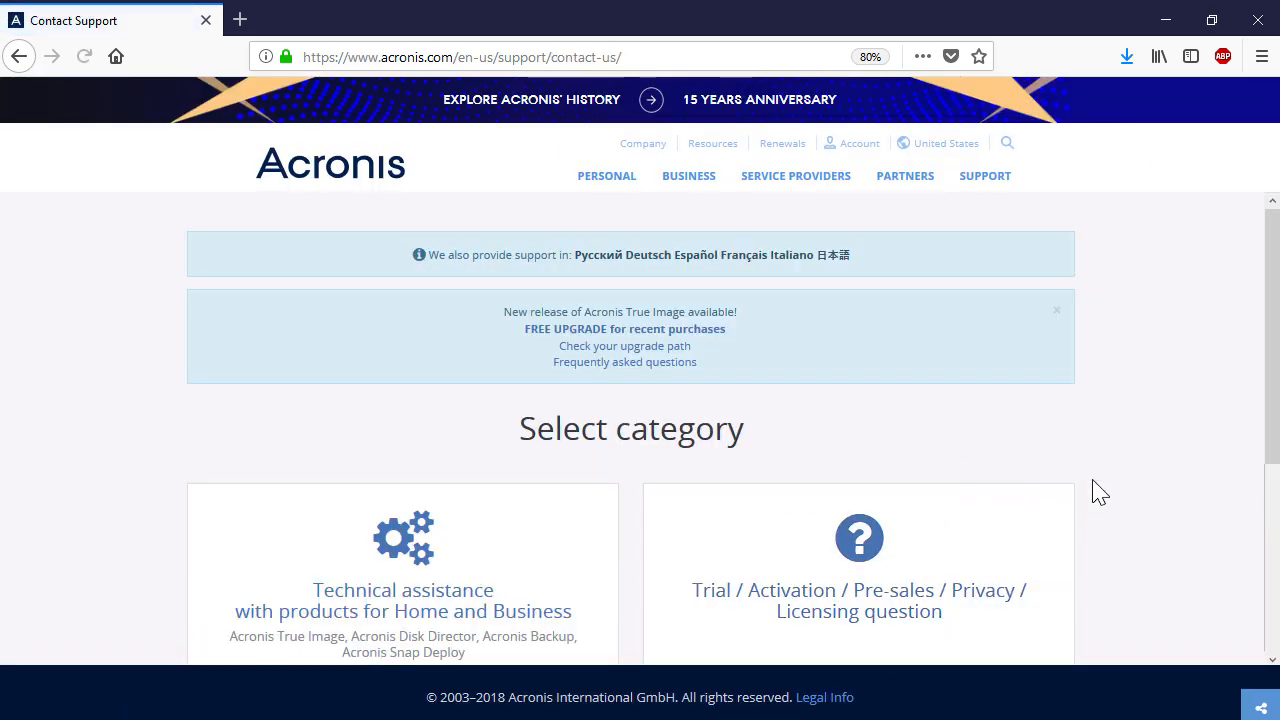
scroll("down", 3)
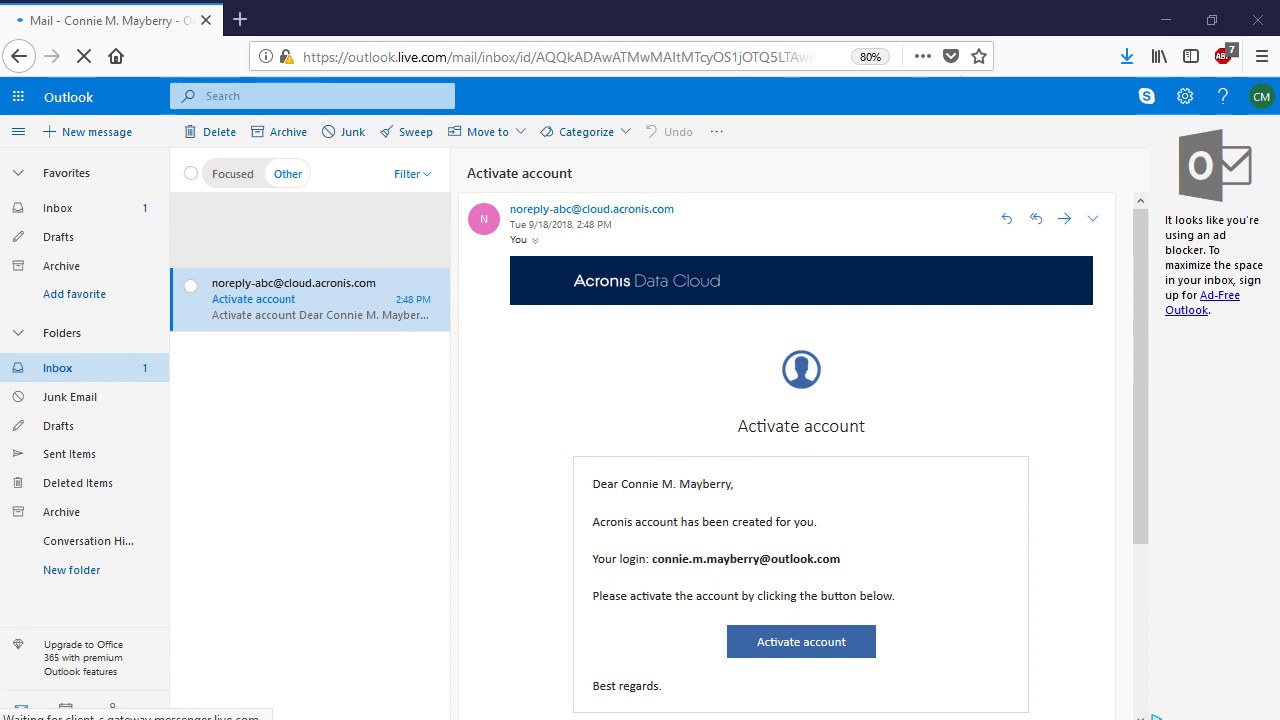
mouse_move(996, 610)
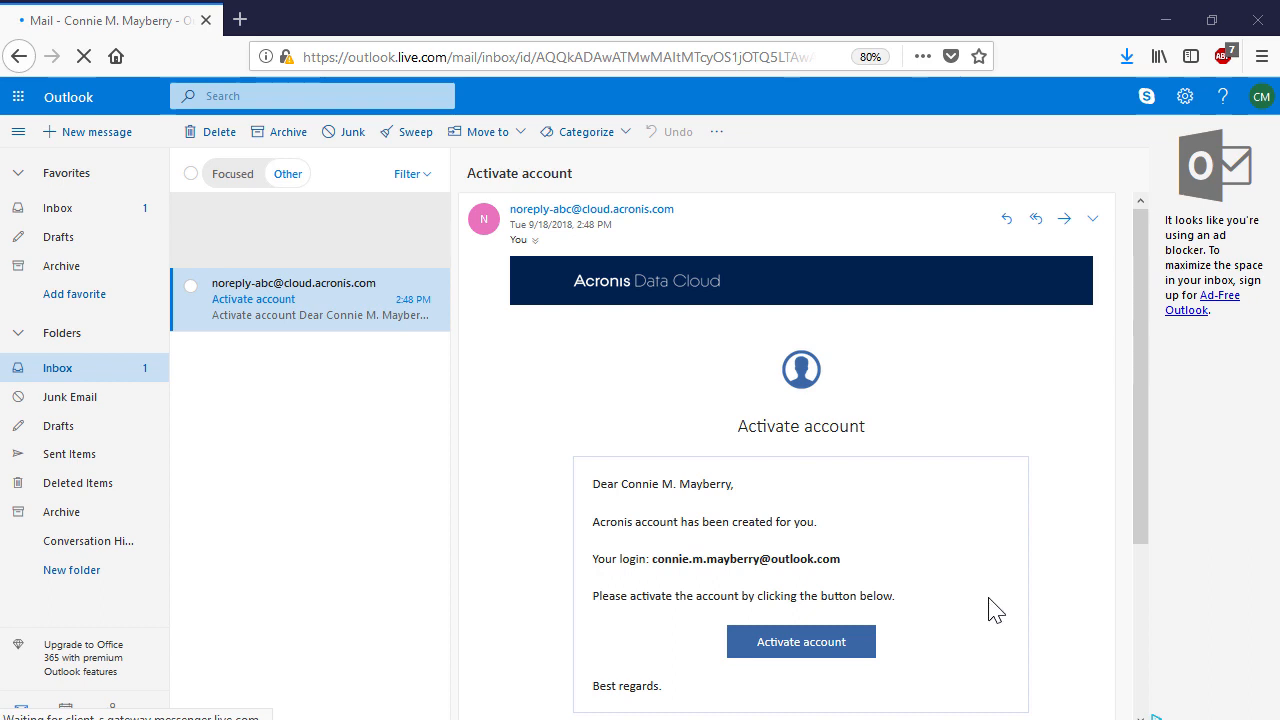
Follow the Activate account link in the Acronis email to the sign-in page.
left_click(800, 641)
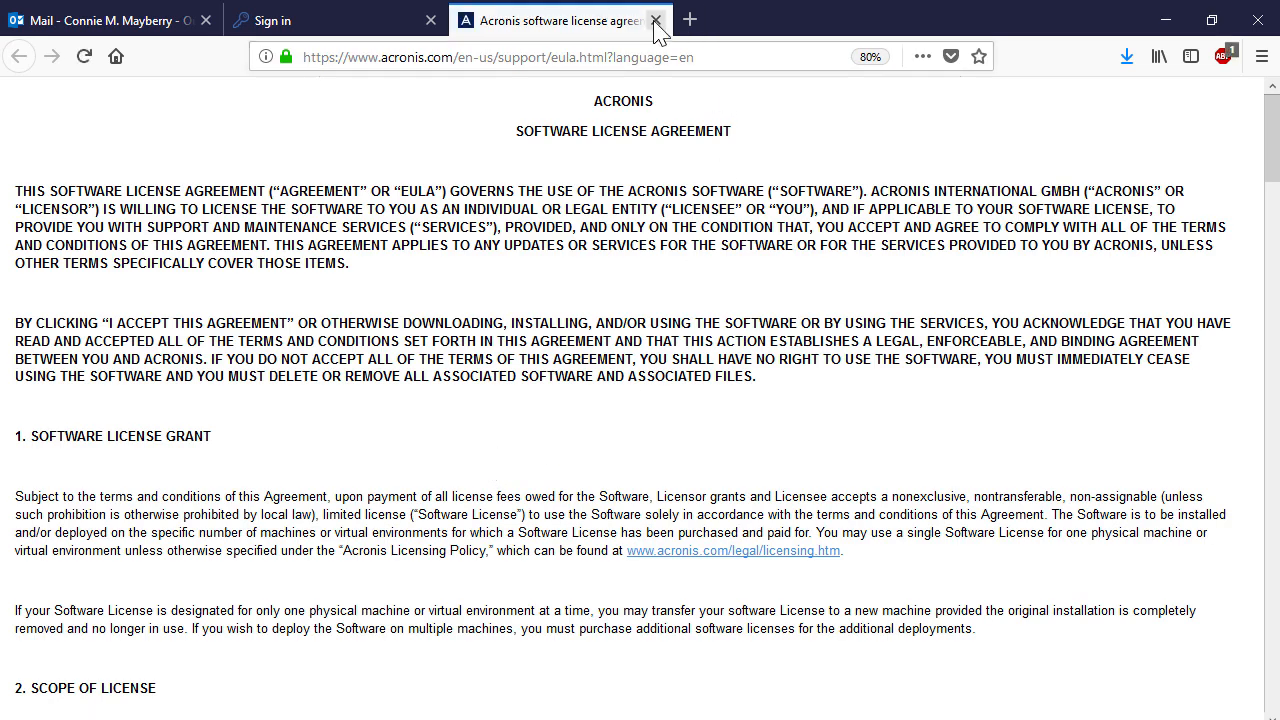
Accept the End-User License Agreement and enter the Management Portal for Filbert Ltd.
left_click(656, 20)
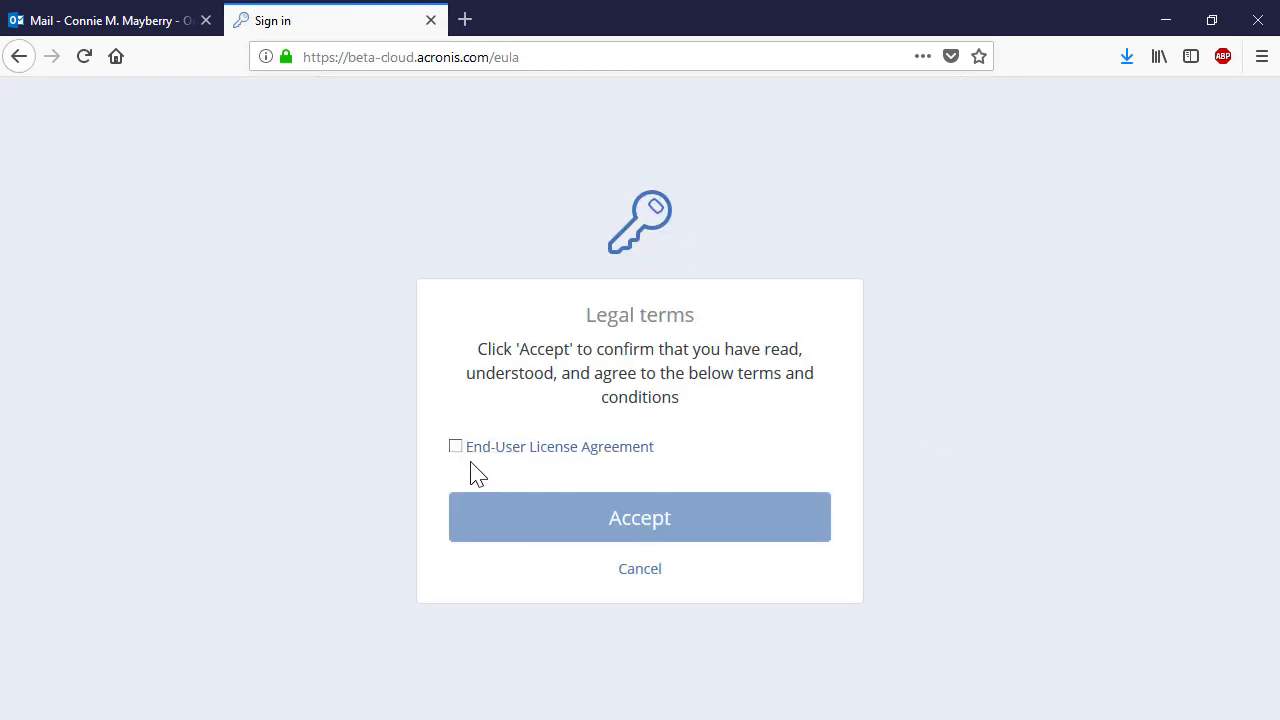
left_click(639, 517)
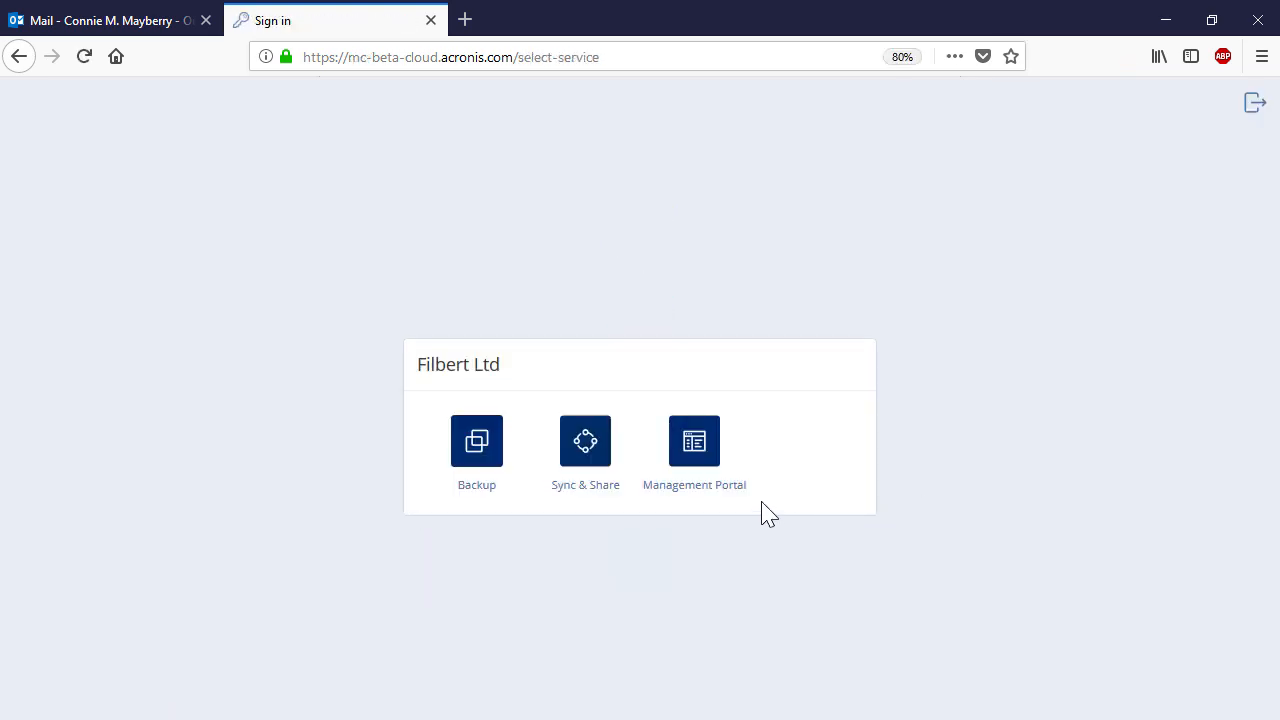
left_click(693, 441)
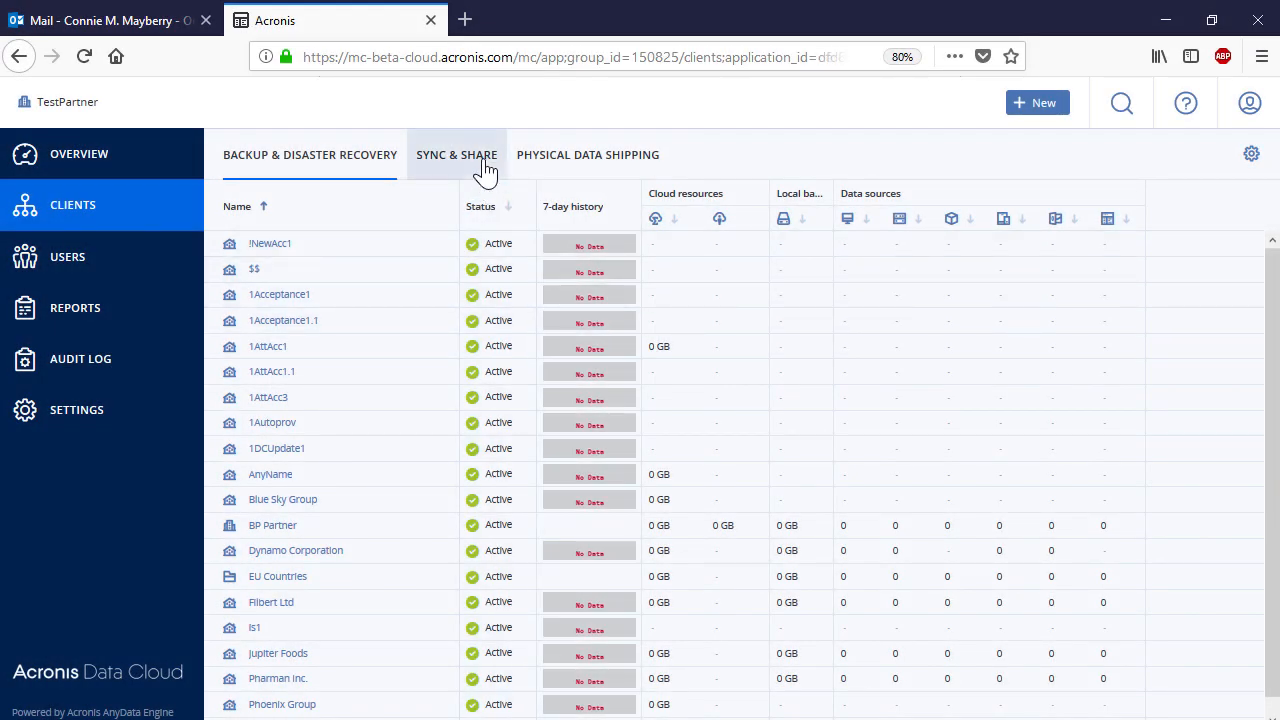
Switch the Clients list to Sync & Share usage, showing Filbert Ltd at 245.74 MB.
left_click(456, 154)
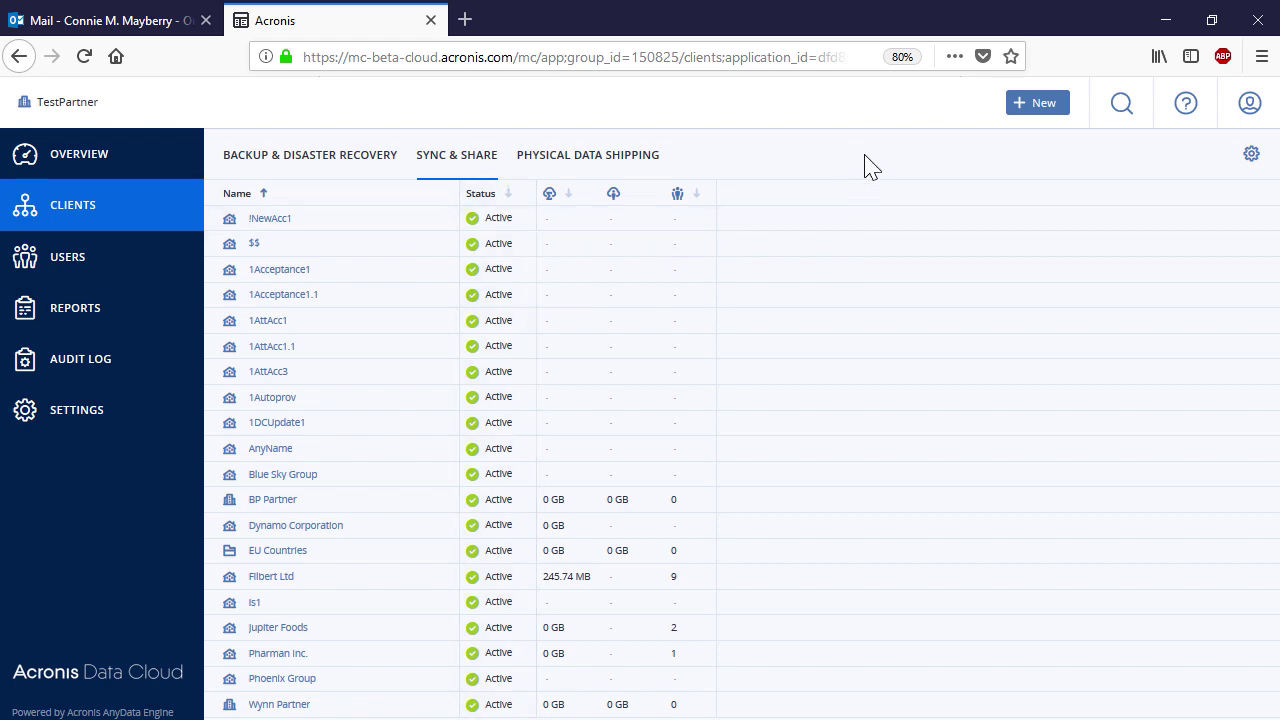